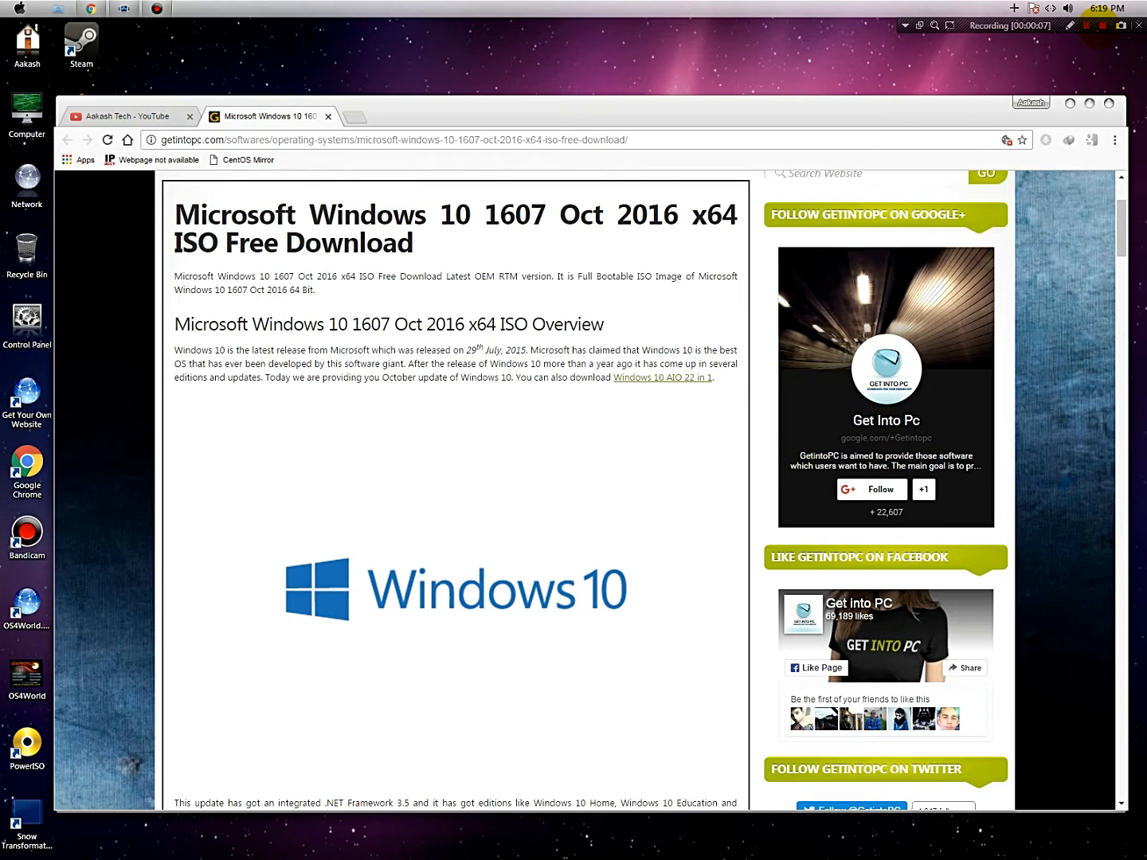
mouse_move(851, 141)
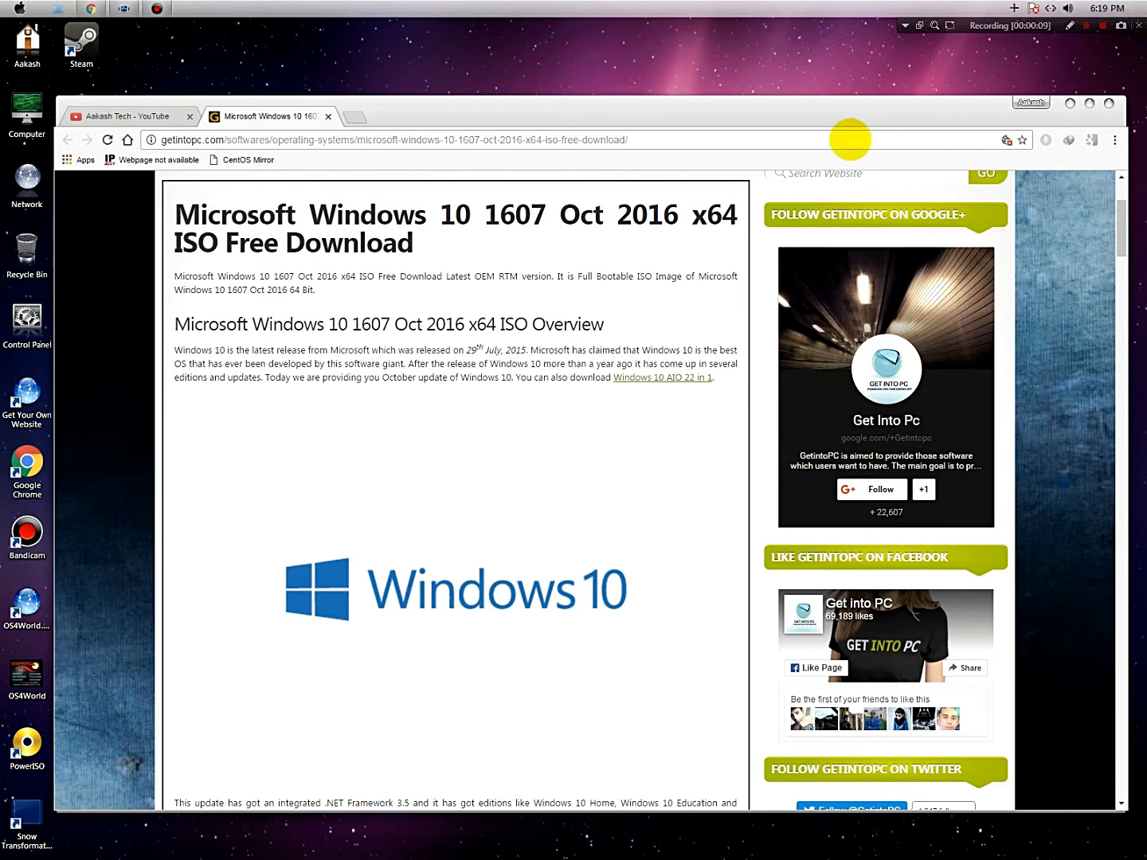
mouse_move(1115, 215)
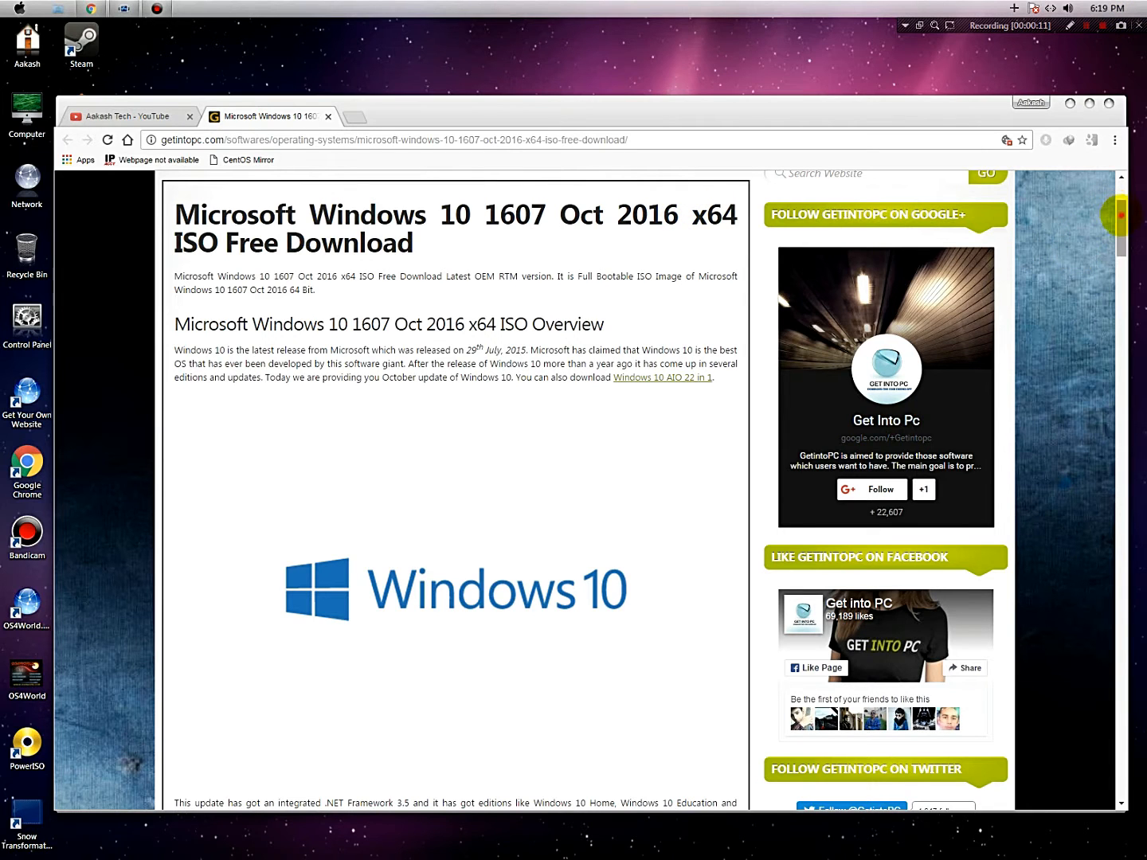
Start the Windows 10 1607 x64 ISO download from the getintopc.com resource page.
scroll(down, 3)
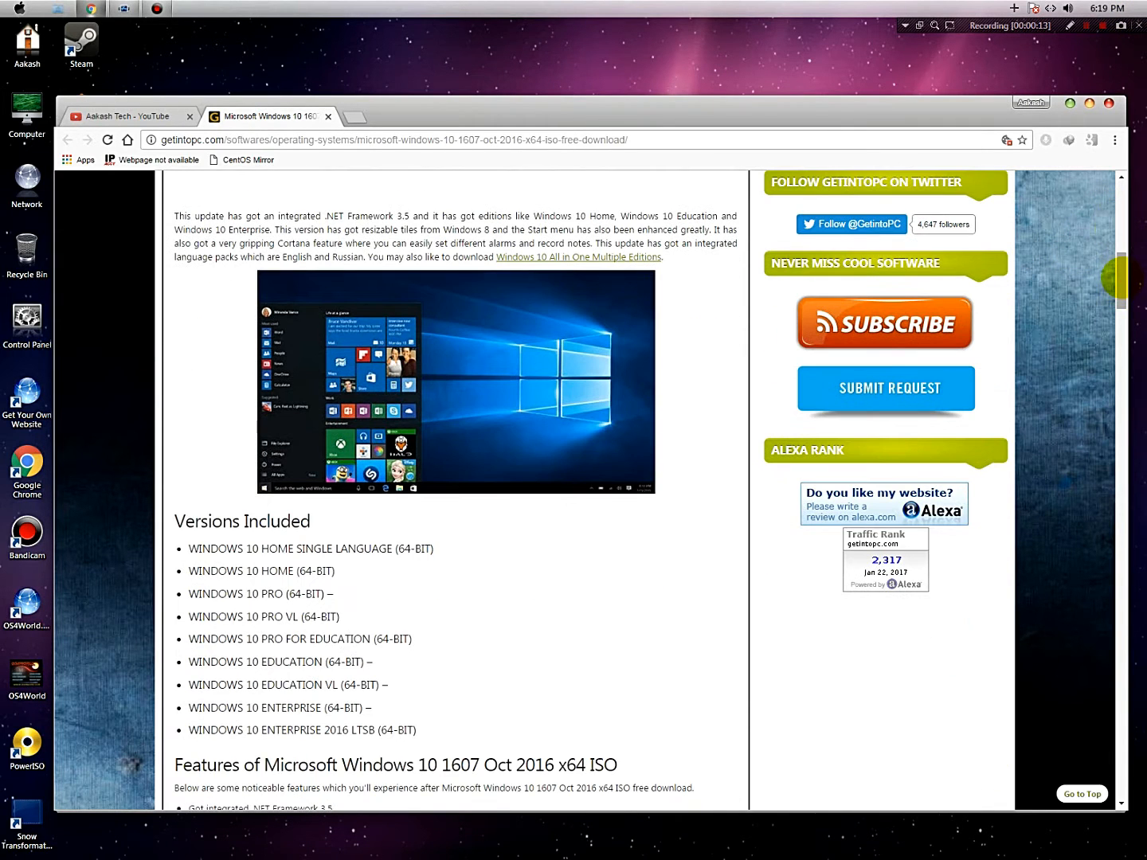
scroll(down, 3)
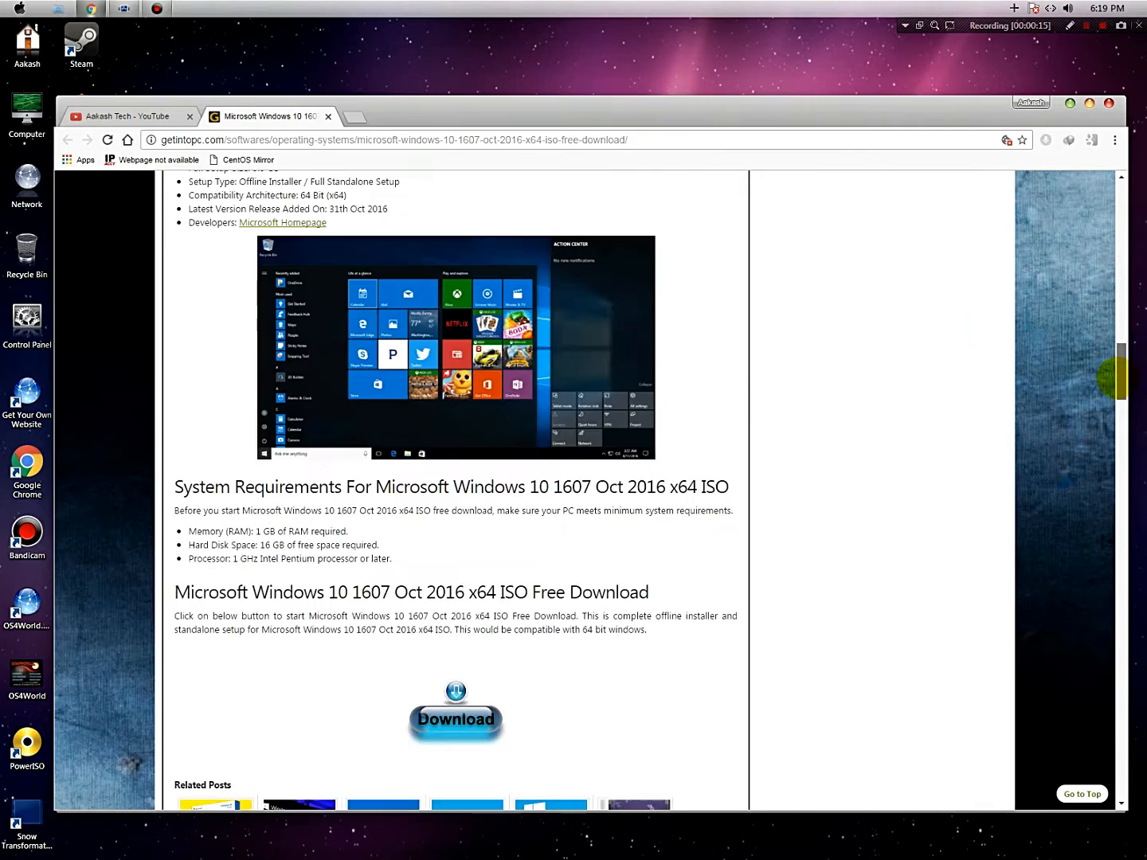
scroll(down, 3)
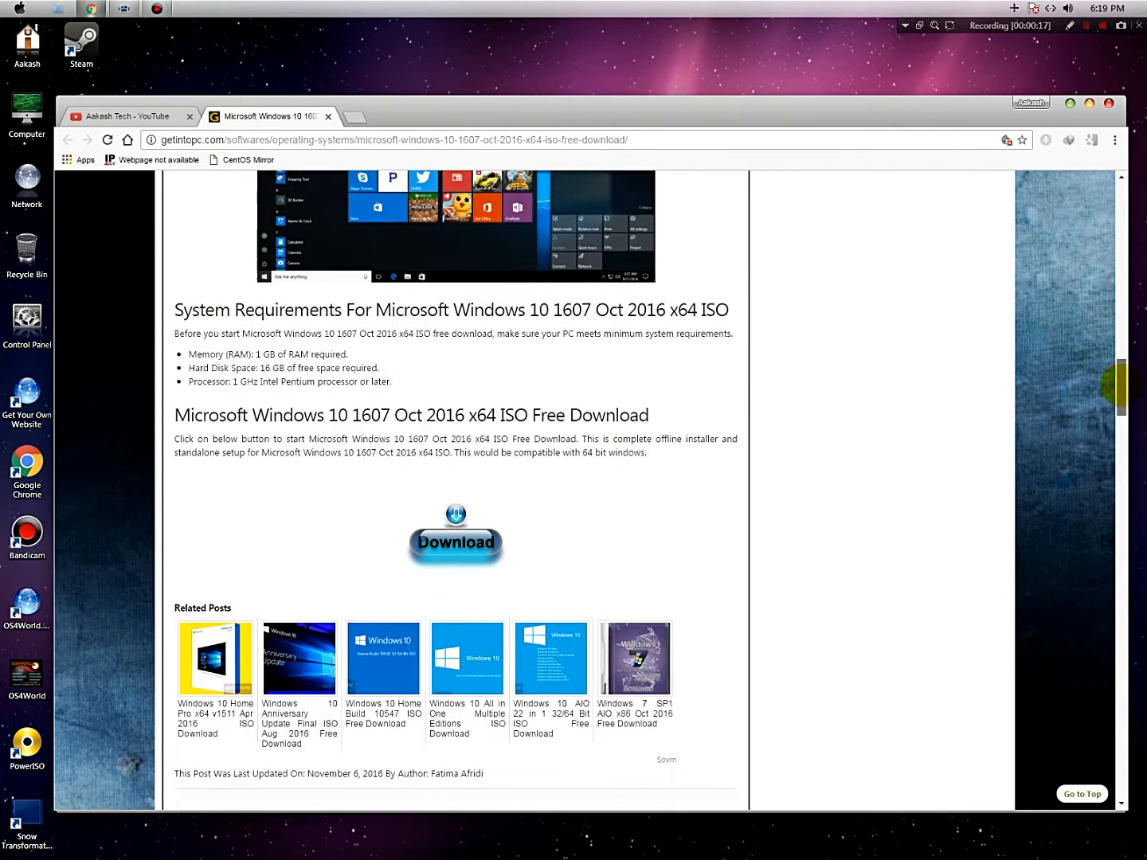
scroll(down, 3)
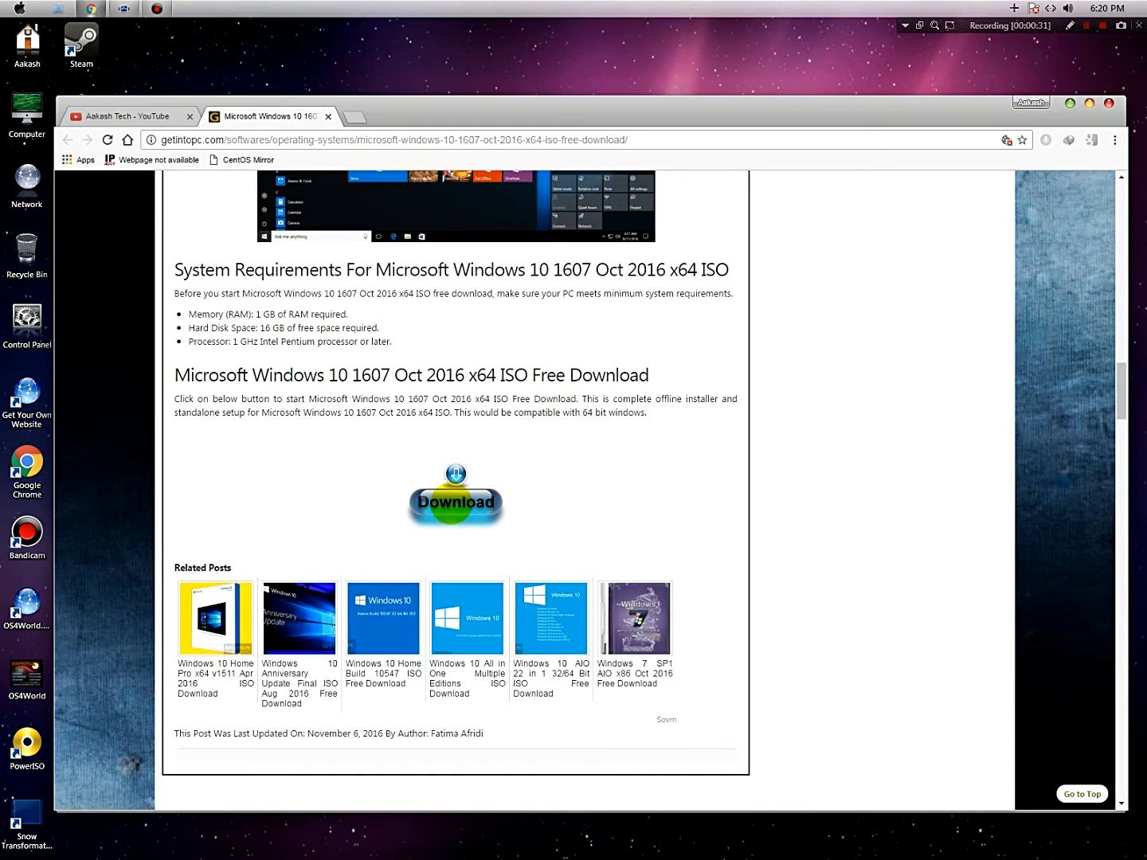
click(455, 494)
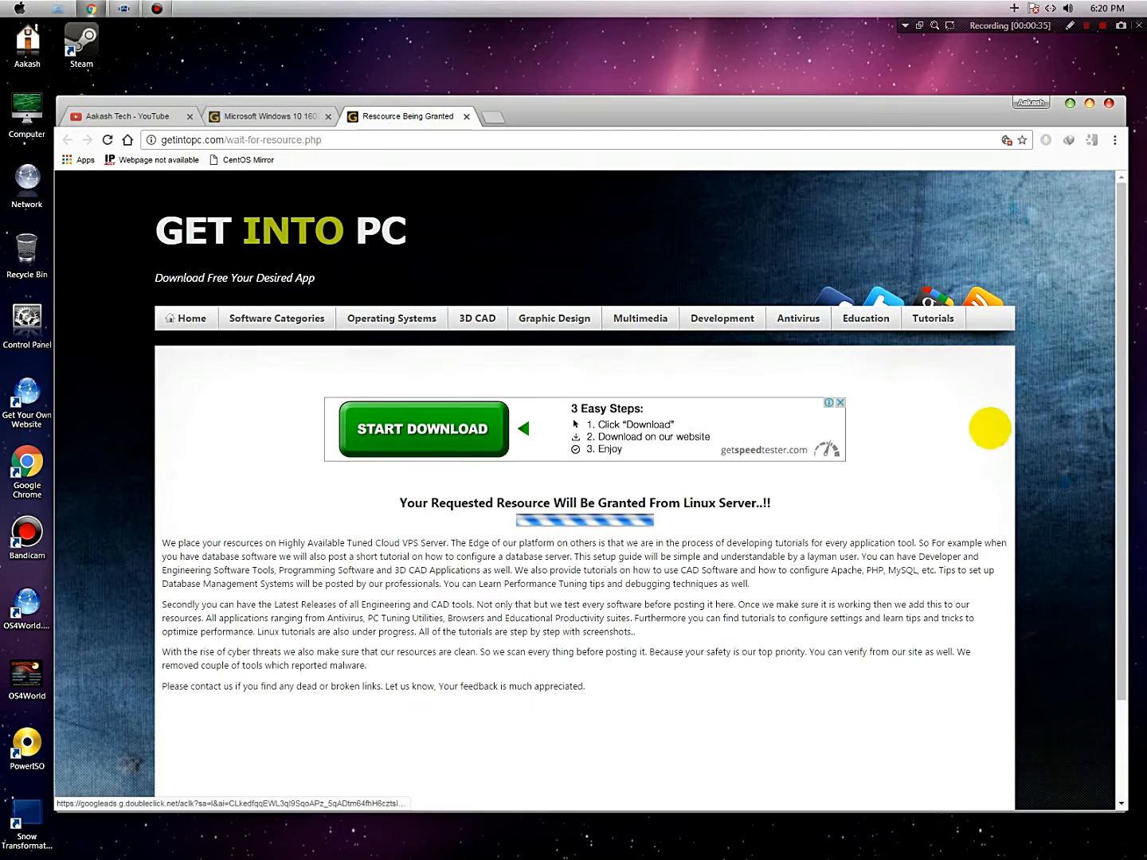
Proceed past FileHostGuru's first request step toward the final download page.
scroll(down, 3)
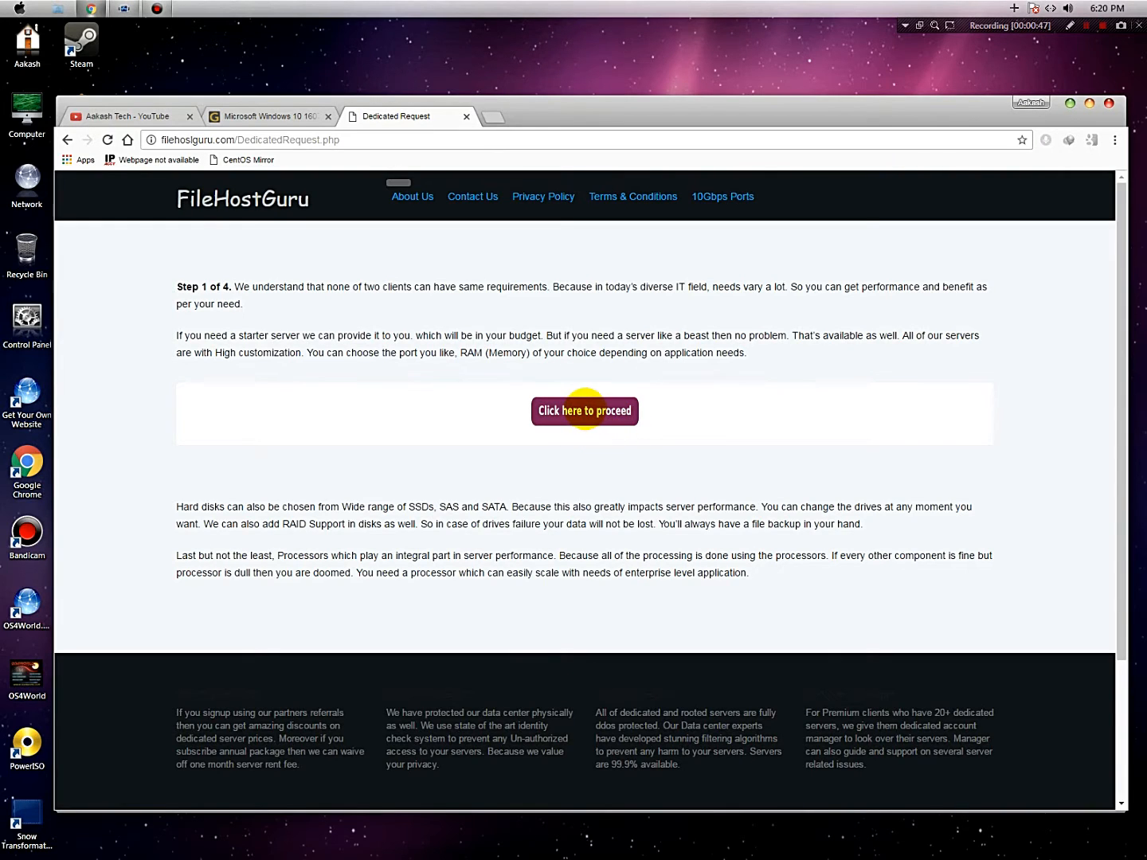
click(583, 411)
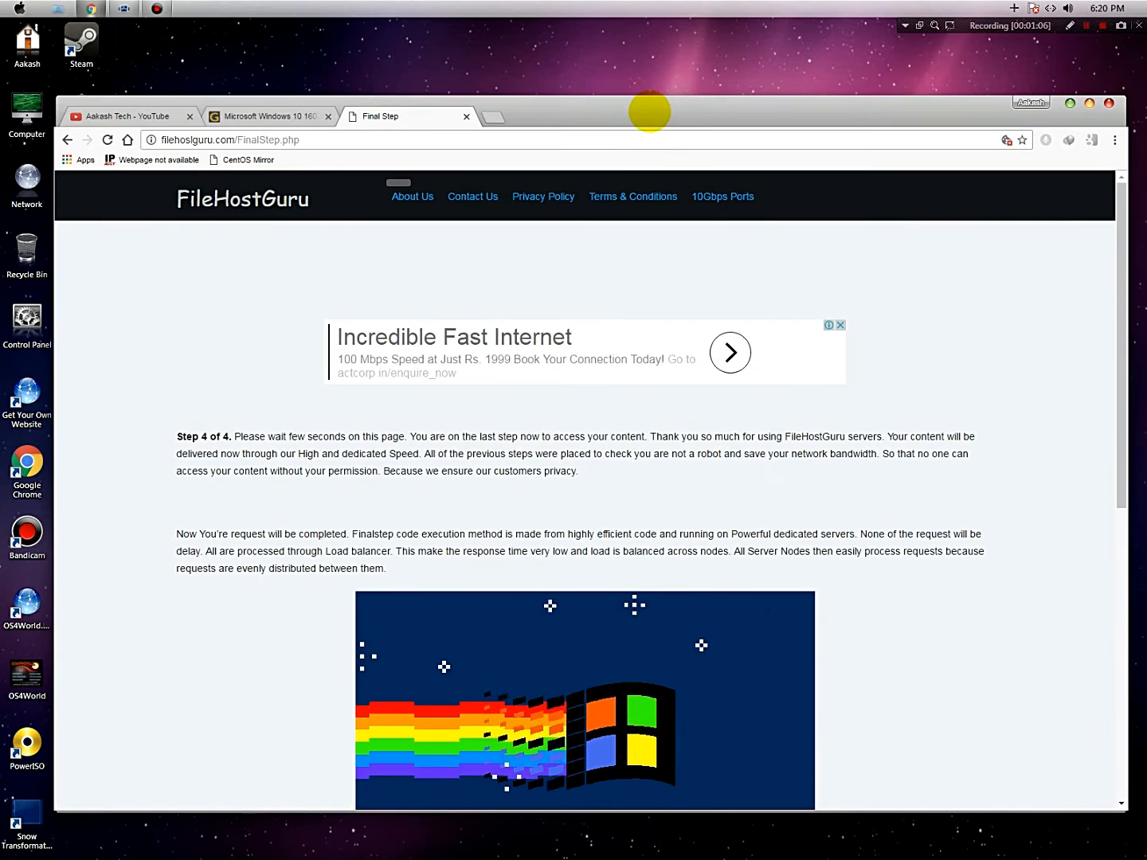
mouse_move(427, 116)
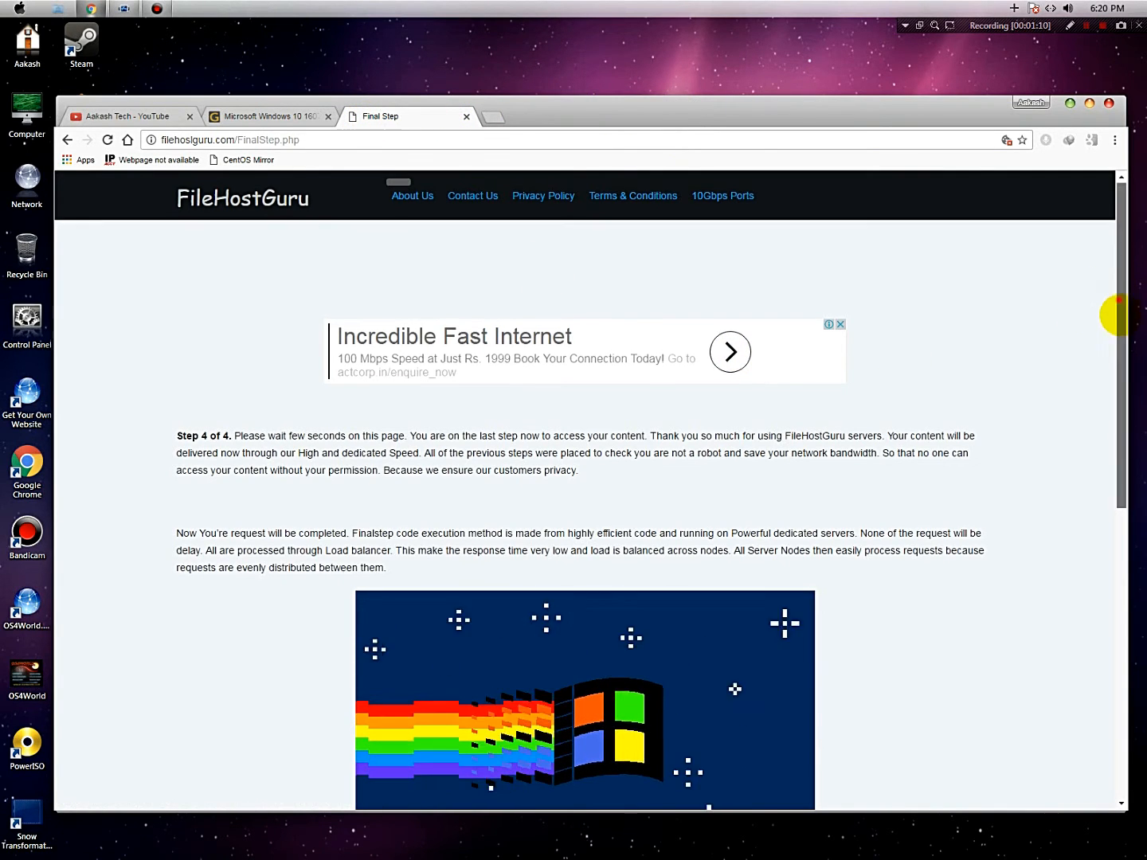
Reach FileHostGuru's final step so the 3.47 GB Windows 10 1607 ISO prompt appears.
scroll(down, 3)
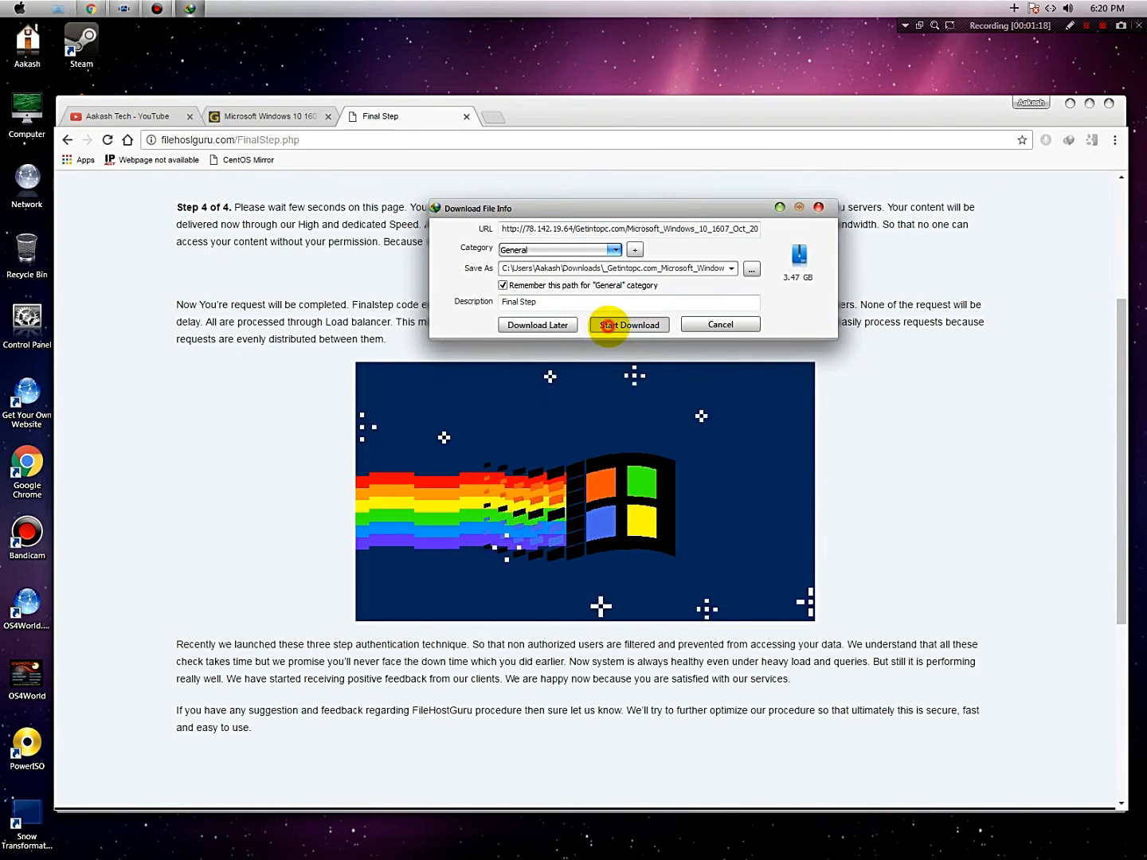
Begin the 3.47 GB Windows 10 1607 ISO download in IDM, then view the YouTube channel tab.
click(629, 325)
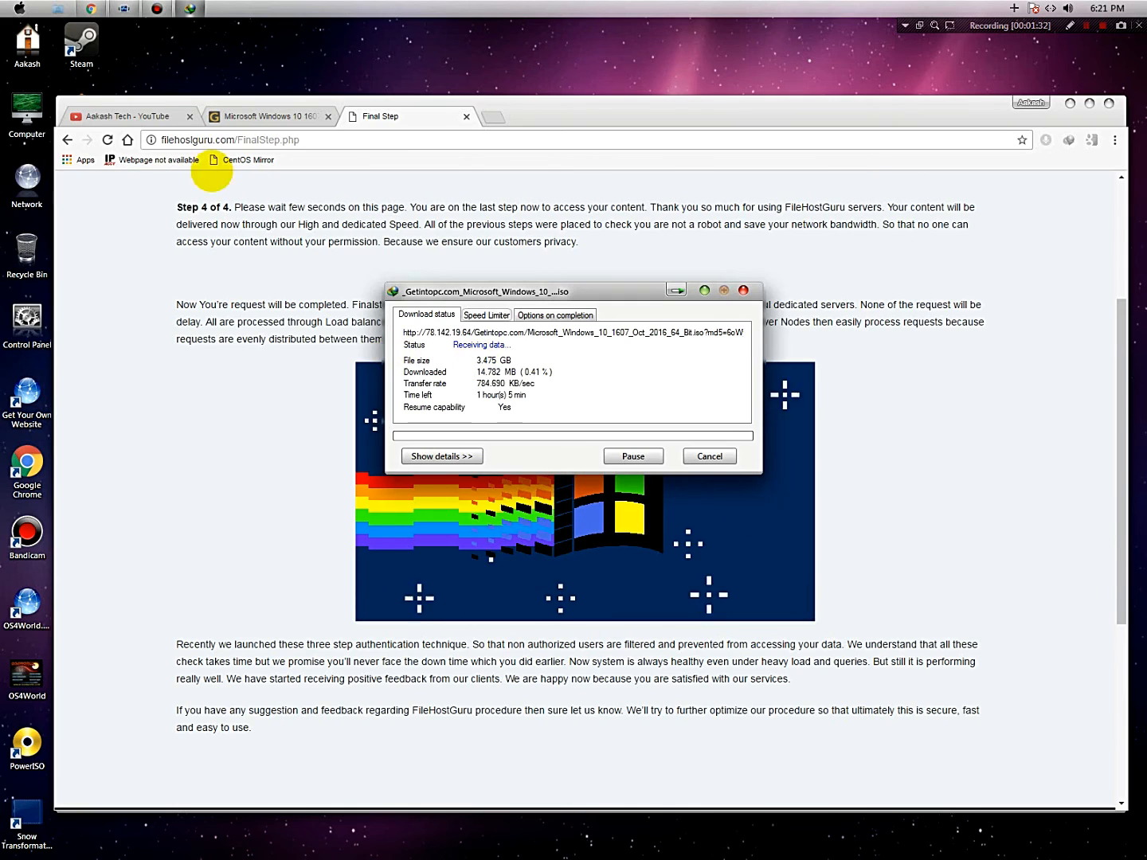
click(128, 116)
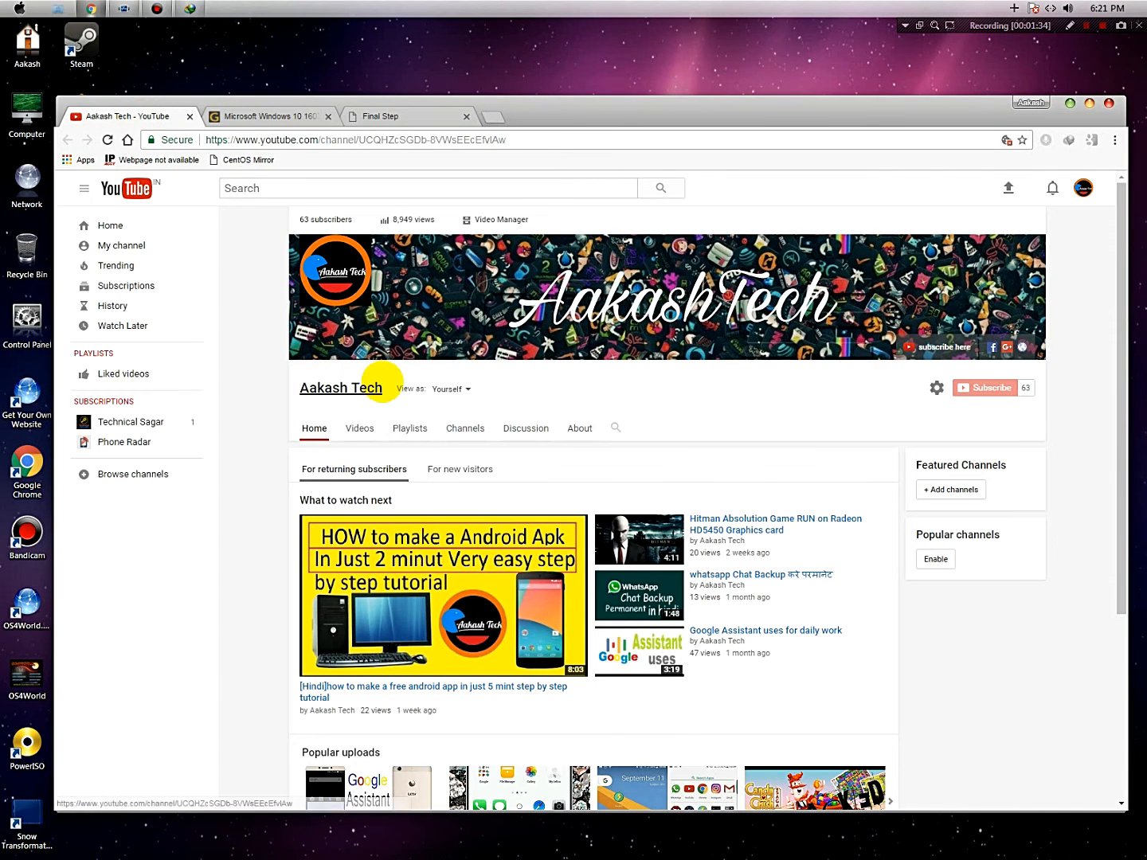